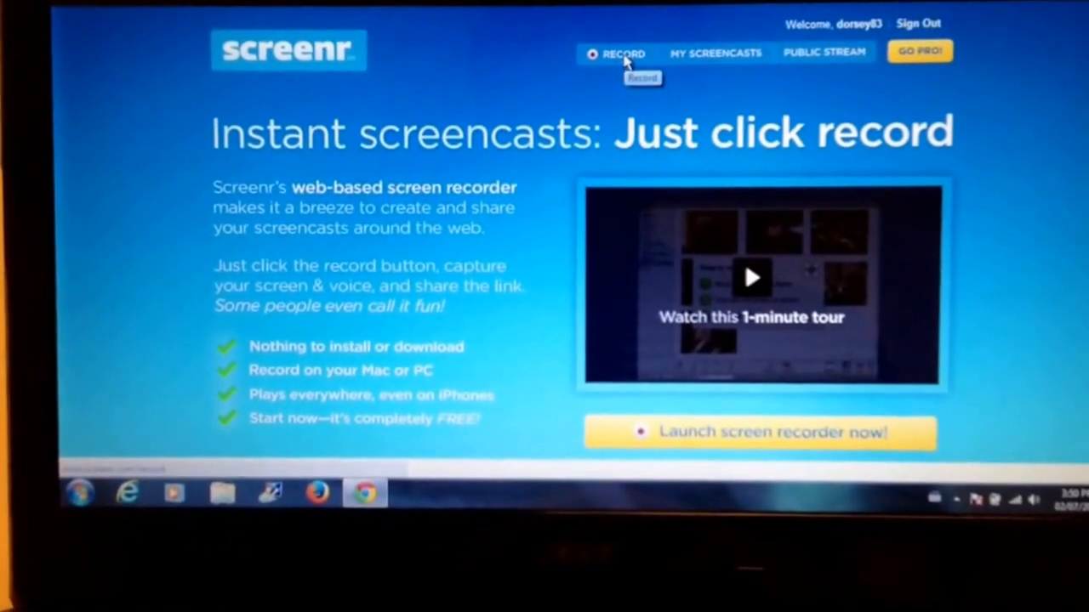
Launch Screenr's screen recorder from the RECORD link in the top navigation
left_click(624, 53)
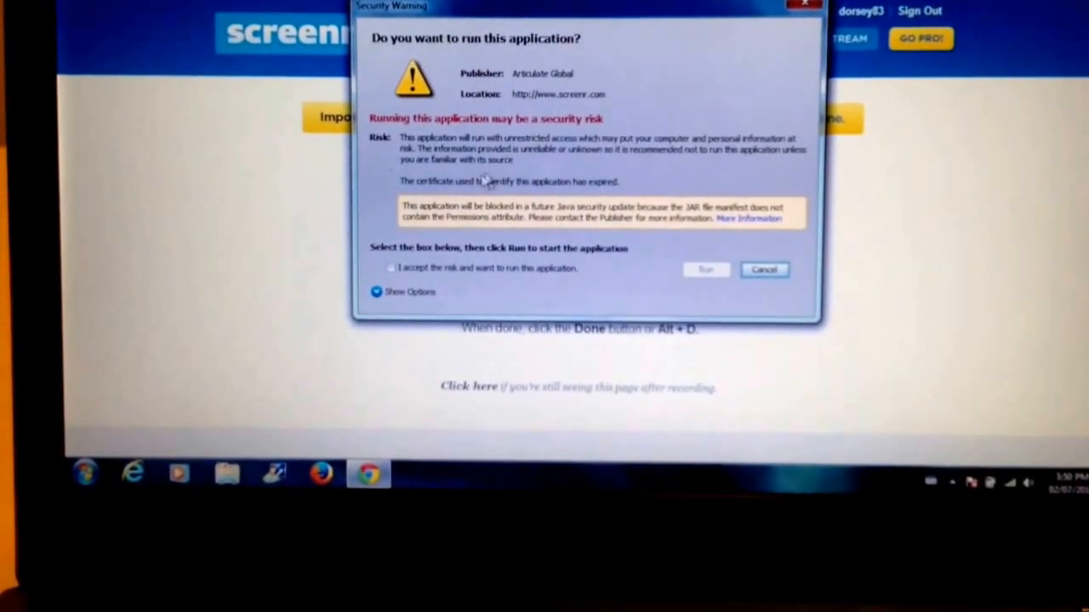
Accept the Java risk warning, run the recorder, and allow site access
left_click(391, 262)
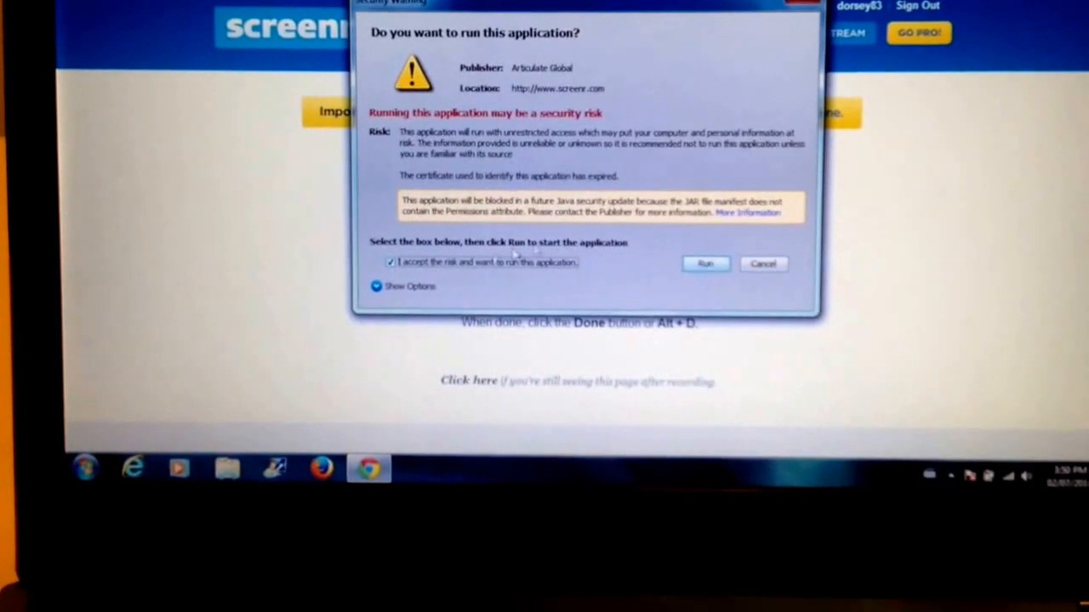
left_click(704, 263)
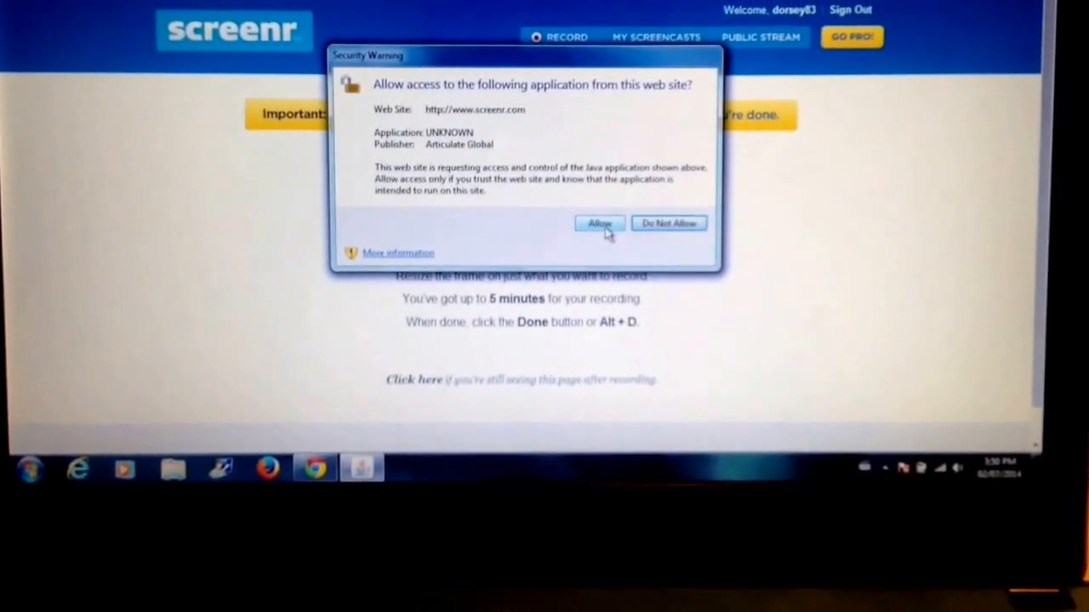
left_click(599, 223)
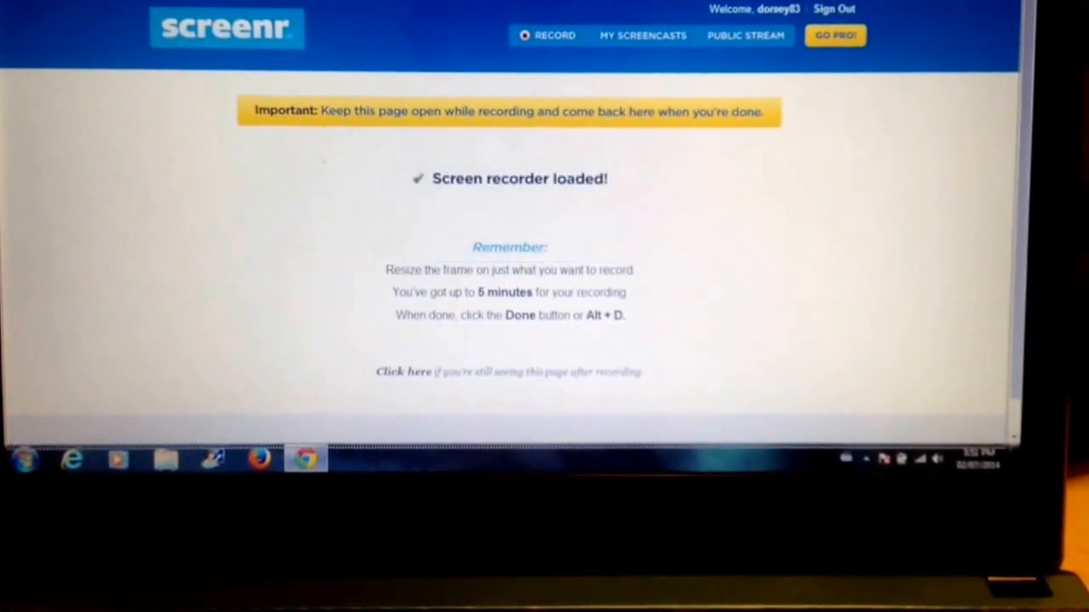
Capture a short screen recording and finish it to reach the publish page
left_click(555, 35)
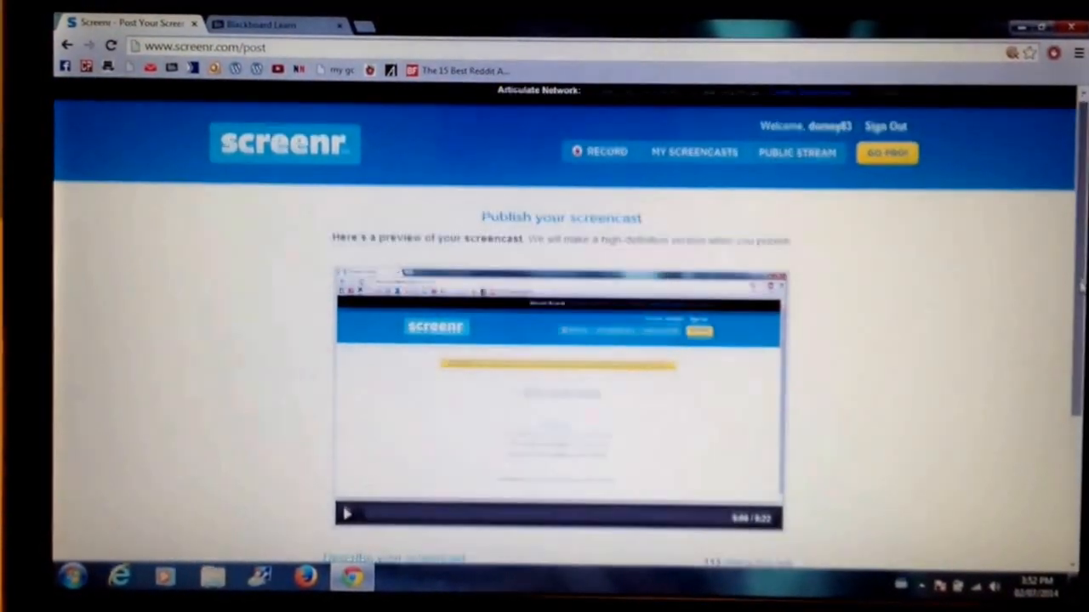
Play the recorded screencast preview on the publish page
scroll("down", 3)
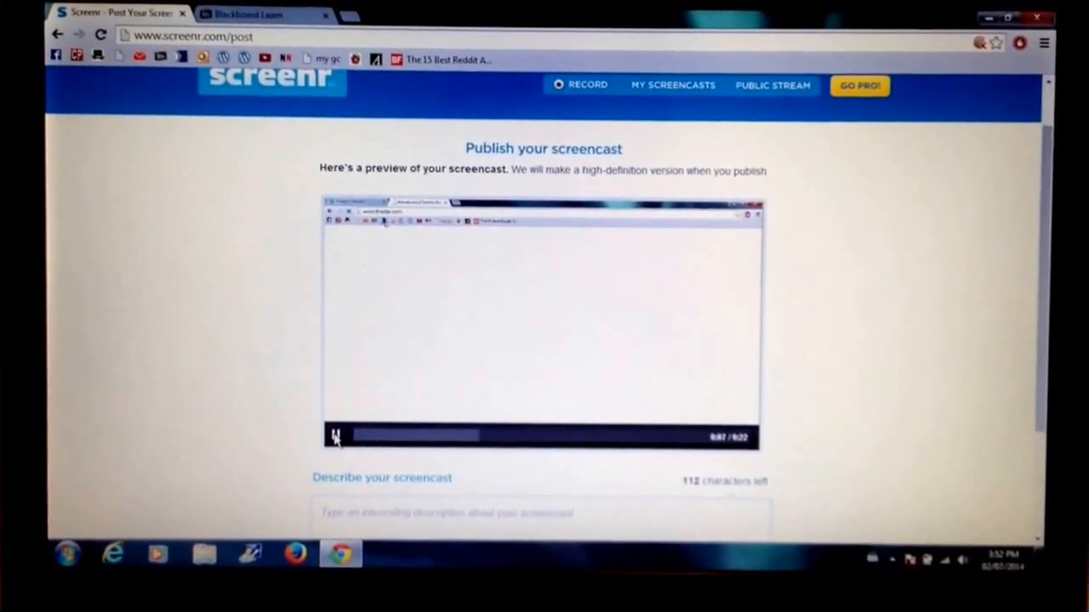
left_click(333, 436)
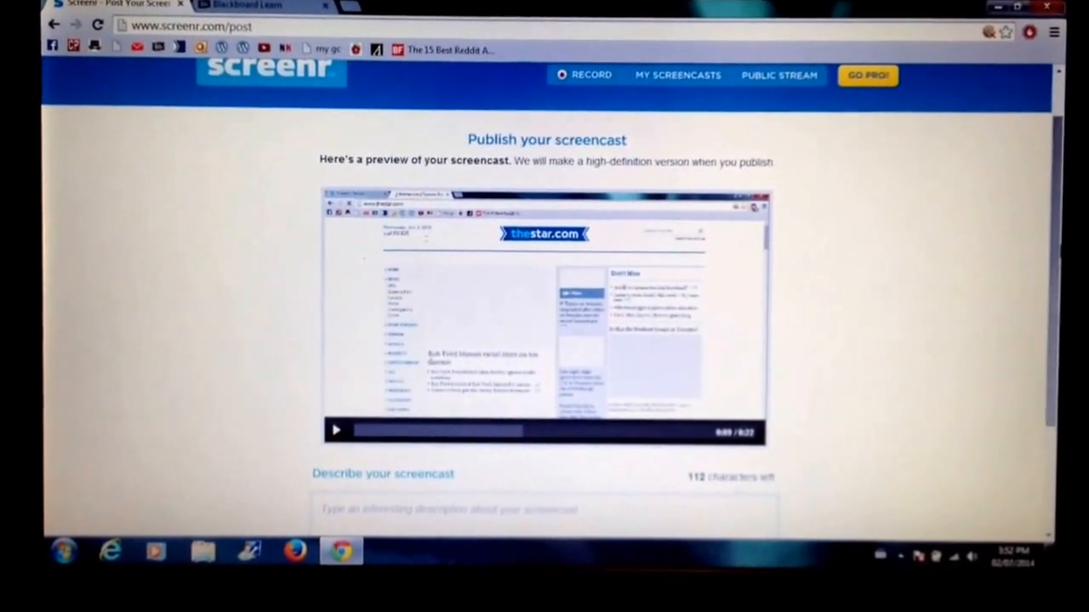
scroll("down", 3)
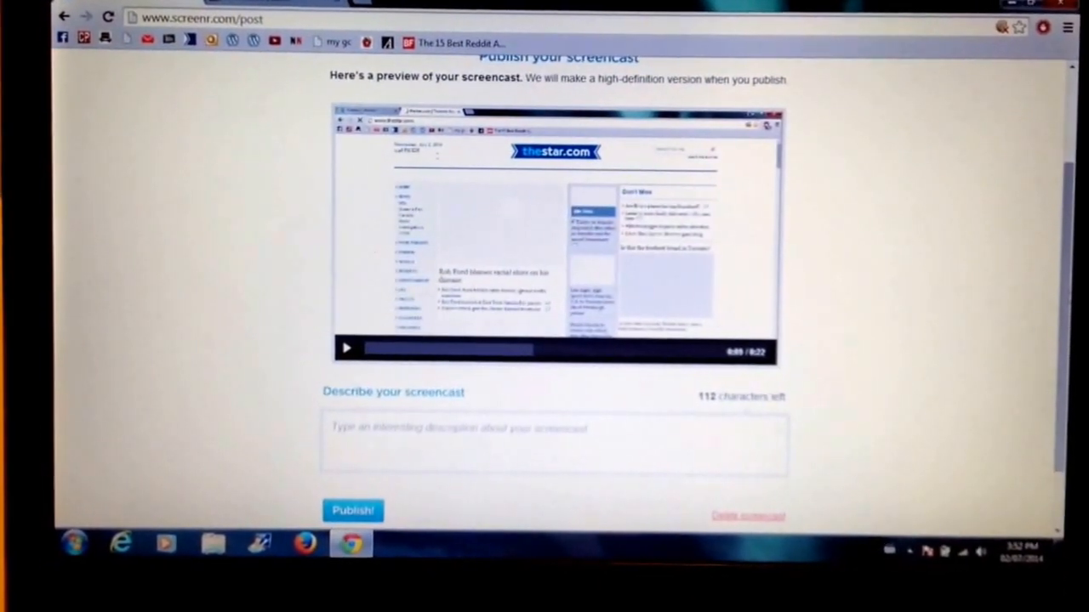
Describe the screencast as 'Test 3' and publish it
left_click(553, 442)
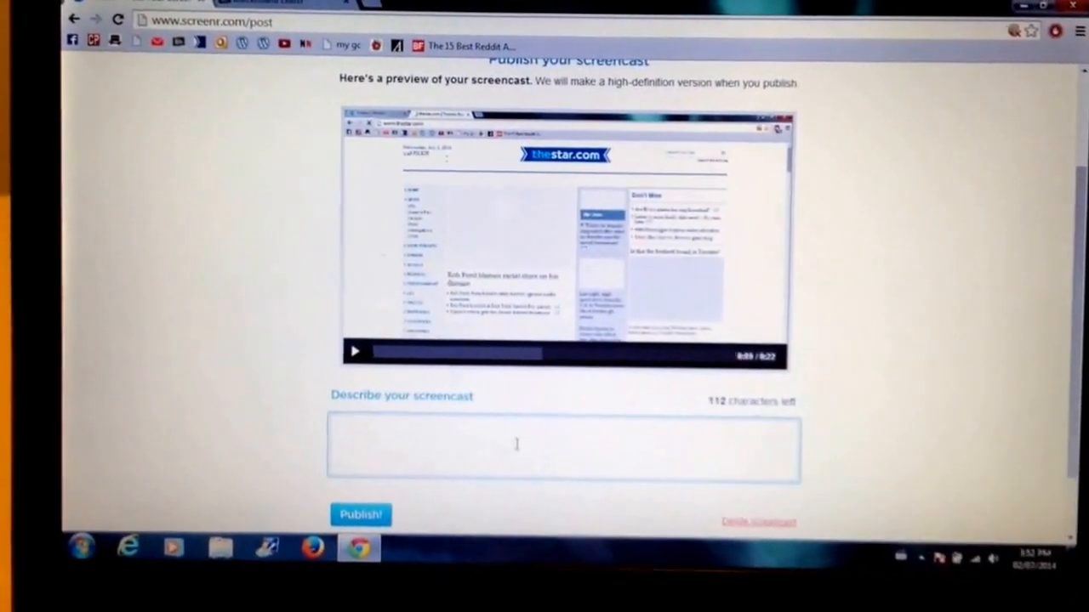
type("T")
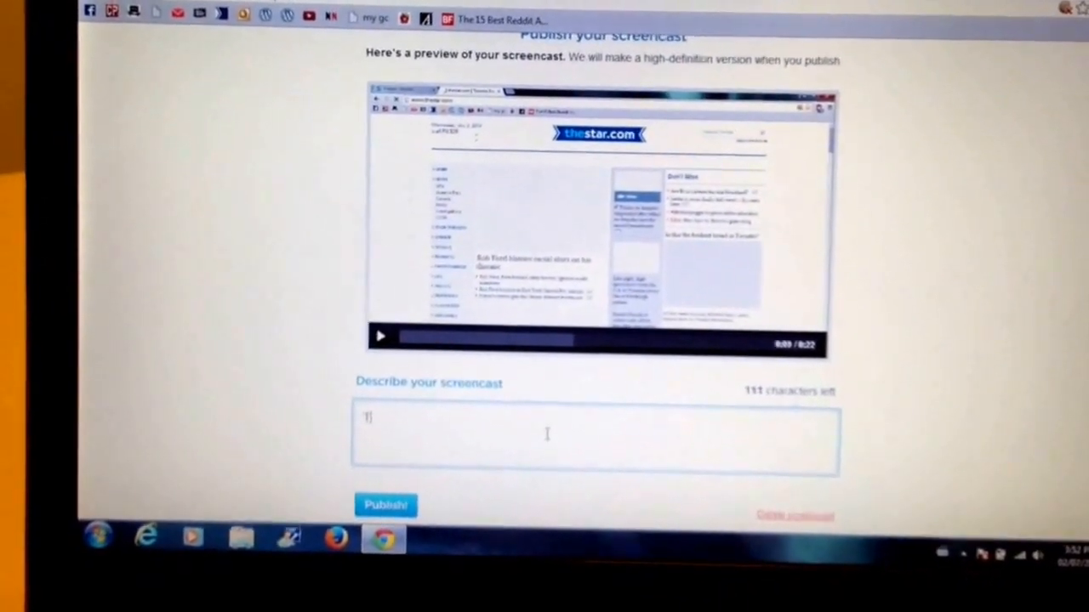
type("est")
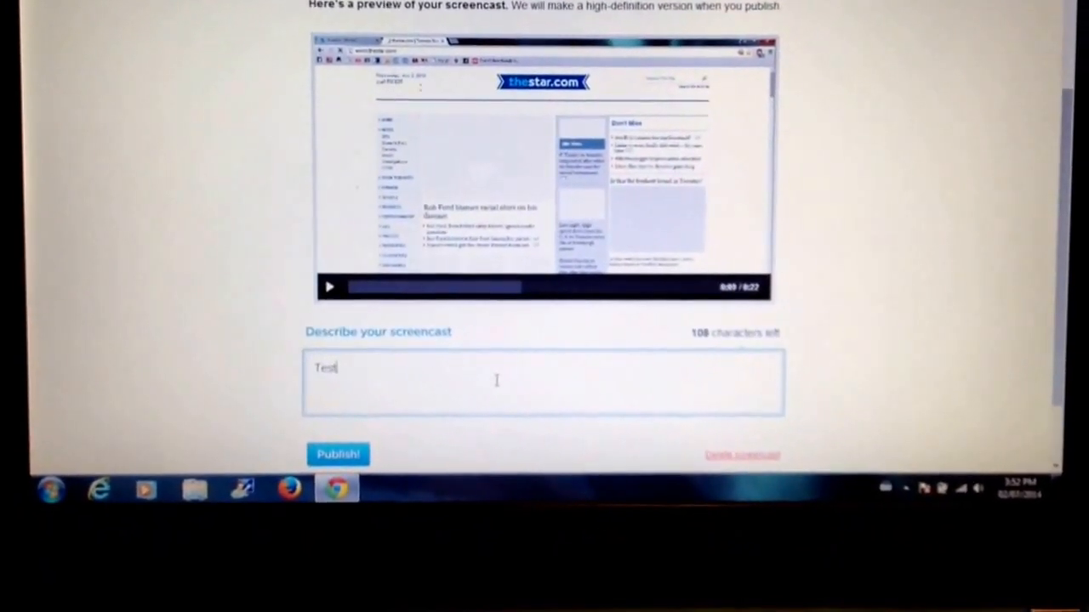
type("3")
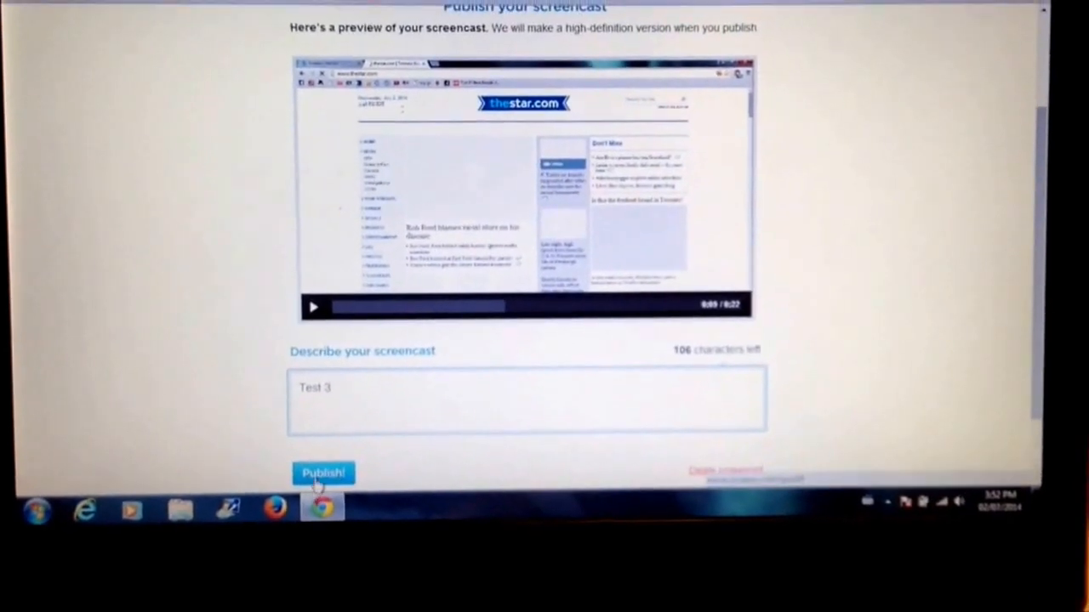
left_click(323, 473)
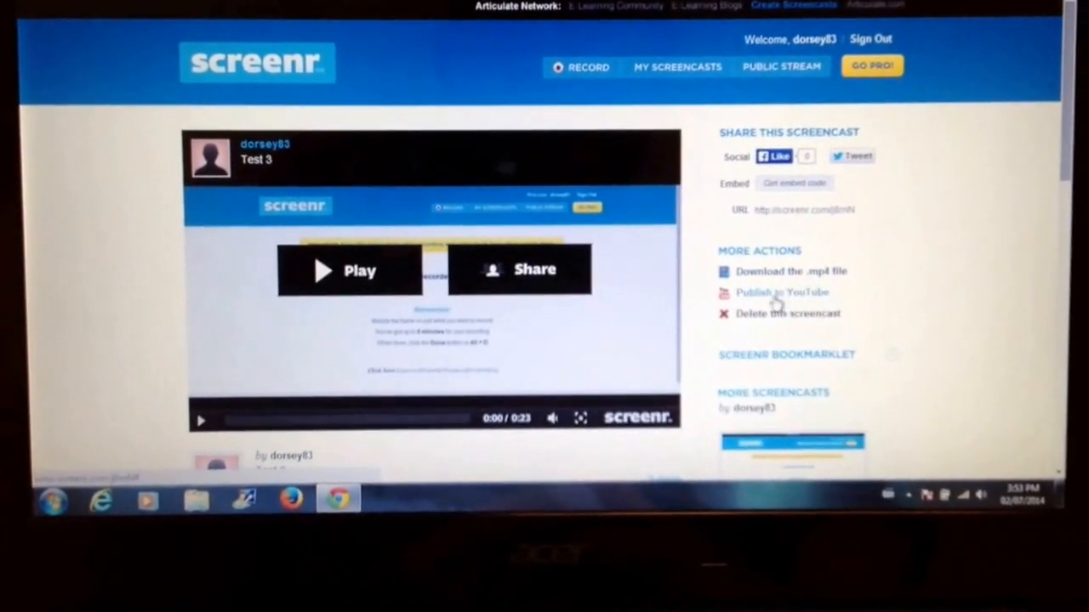
mouse_move(781, 292)
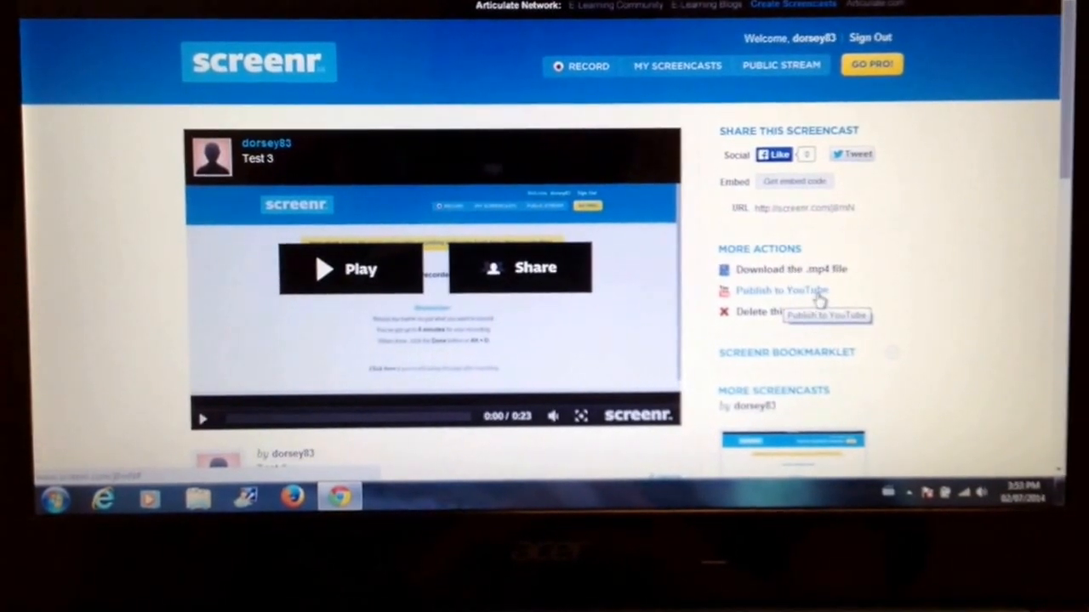
mouse_move(798, 270)
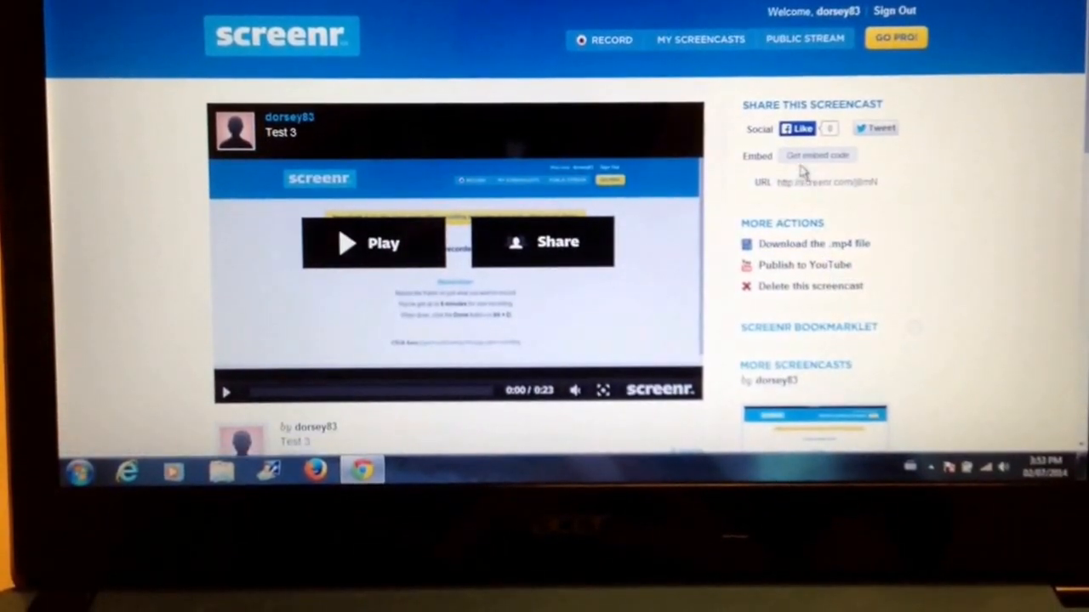
mouse_move(817, 157)
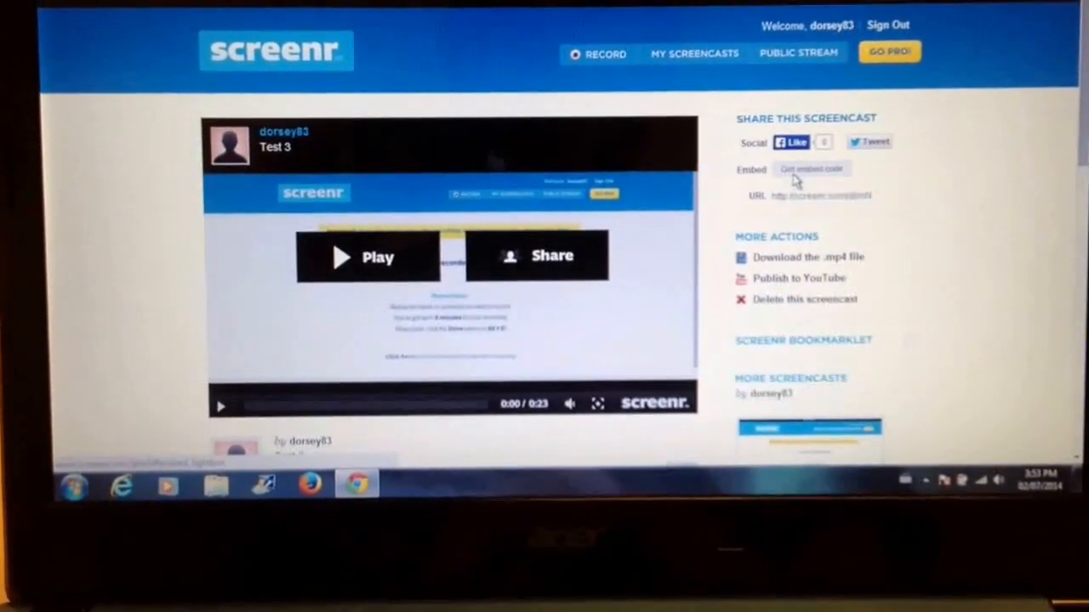
left_click(811, 169)
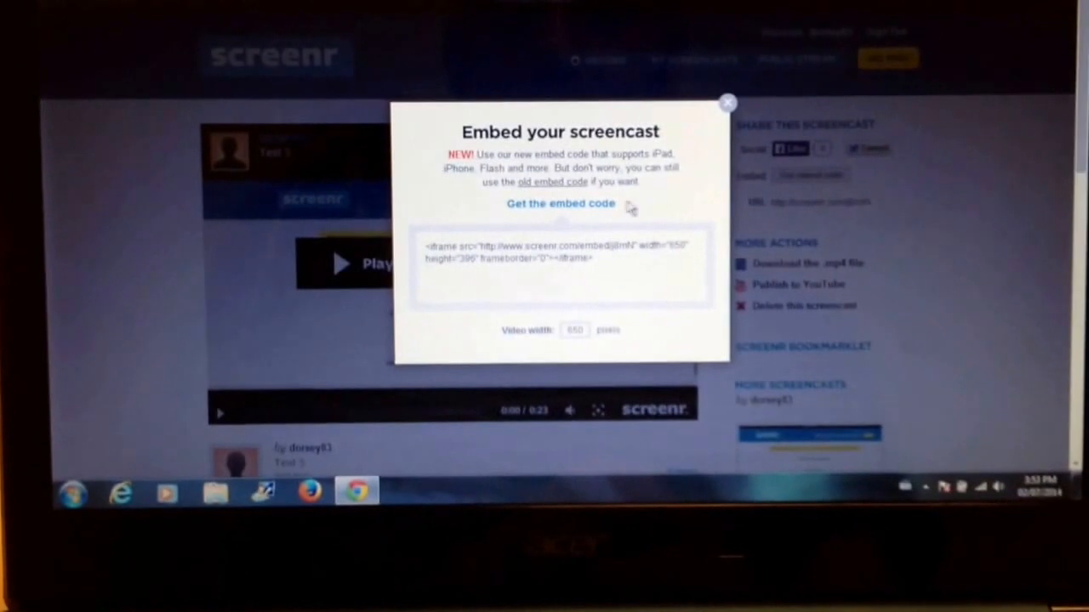
left_click(553, 181)
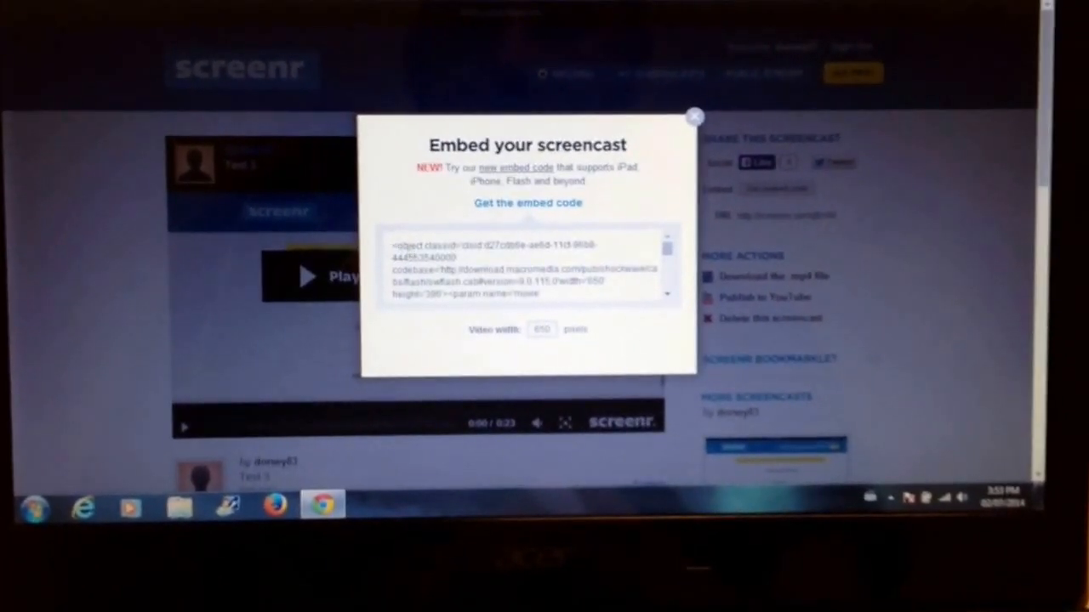
left_click(695, 117)
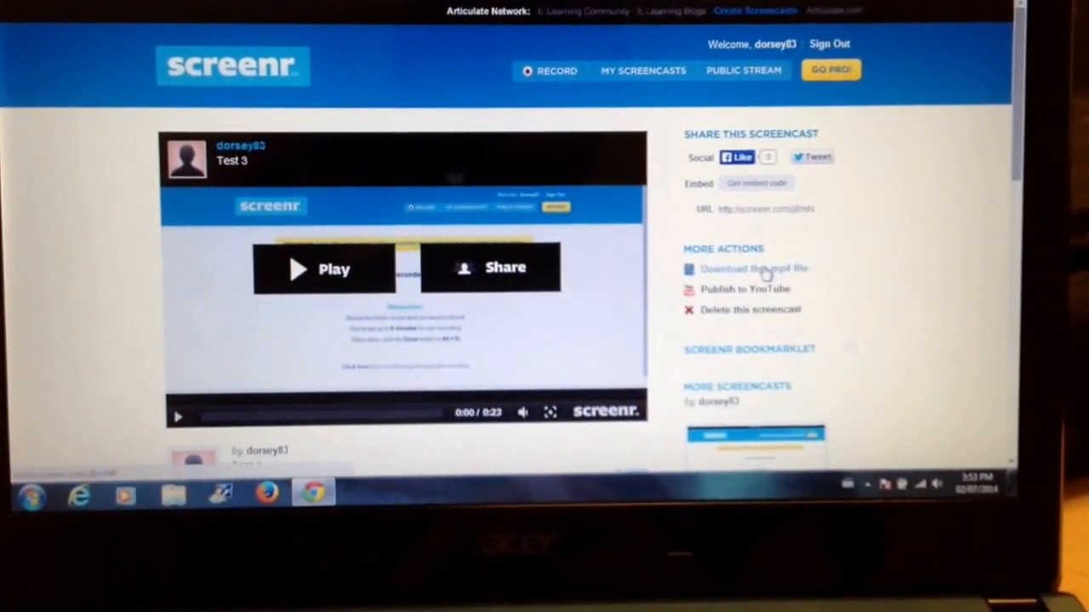
mouse_move(753, 268)
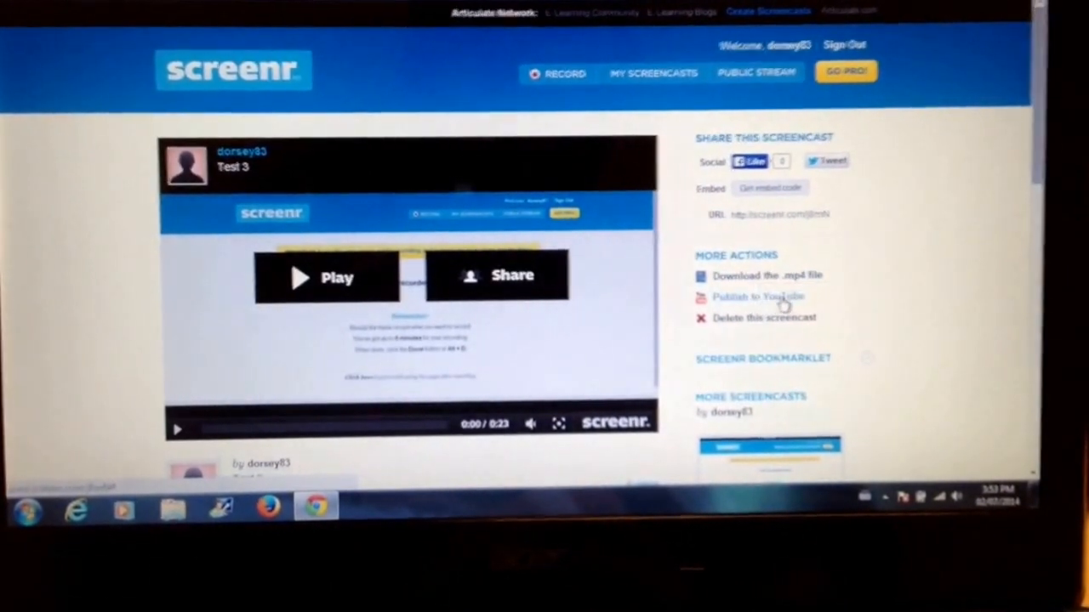
Scroll down the Test 3 page to the comments and other screencasts like Test2
scroll("down", 3)
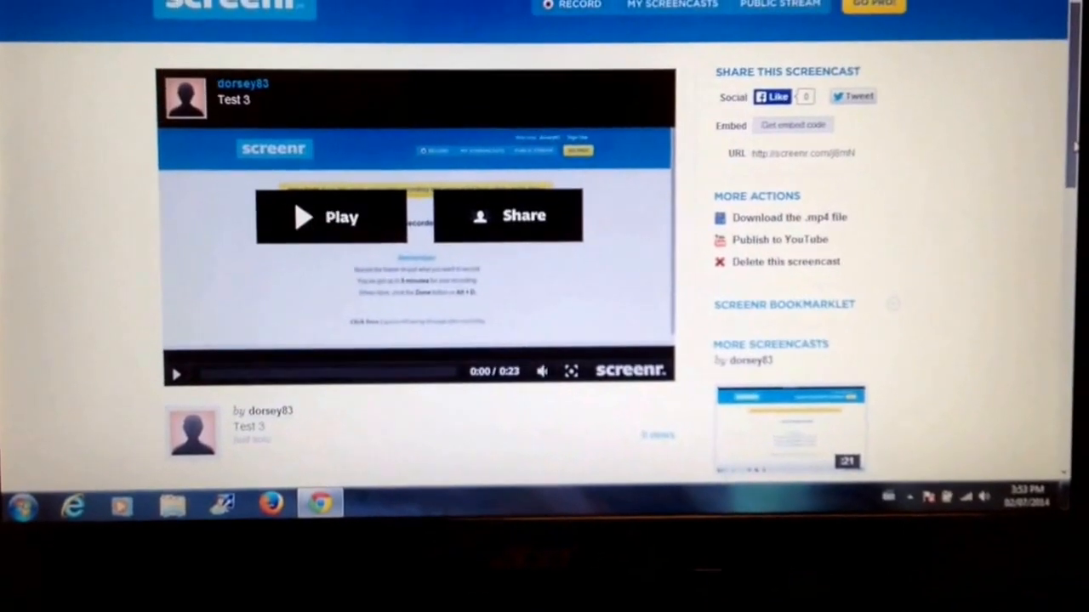
scroll("down", 3)
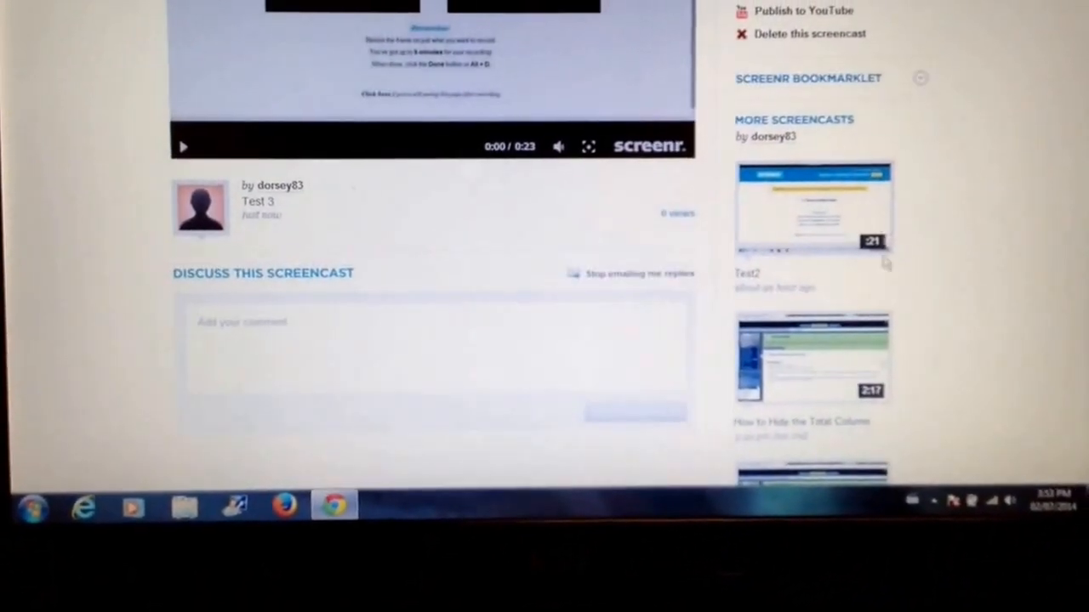